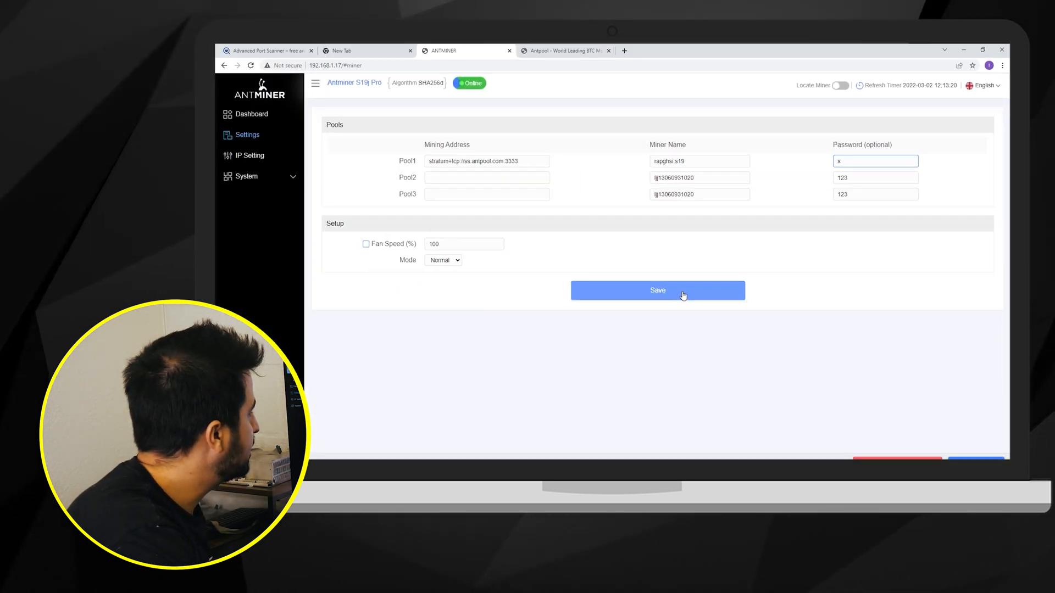
# Step: Save the miner's pool settings with the Antpool stratum address, worker name and password
pyautogui.click(657, 290)
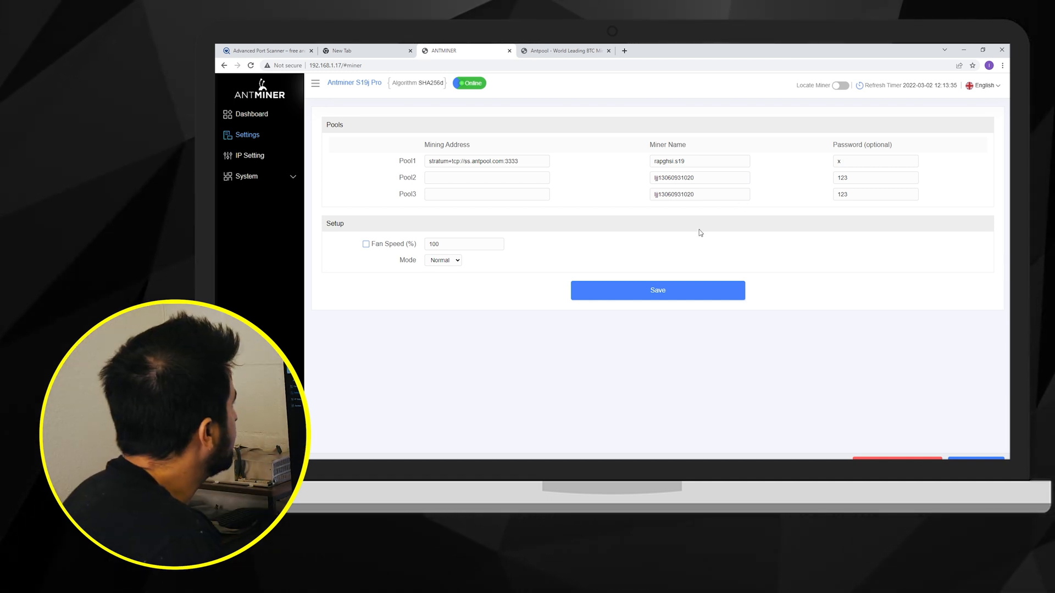
# Step: Show the Antpool sub-account settings listing per-coin minimum payments and wallet addresses
pyautogui.click(251, 114)
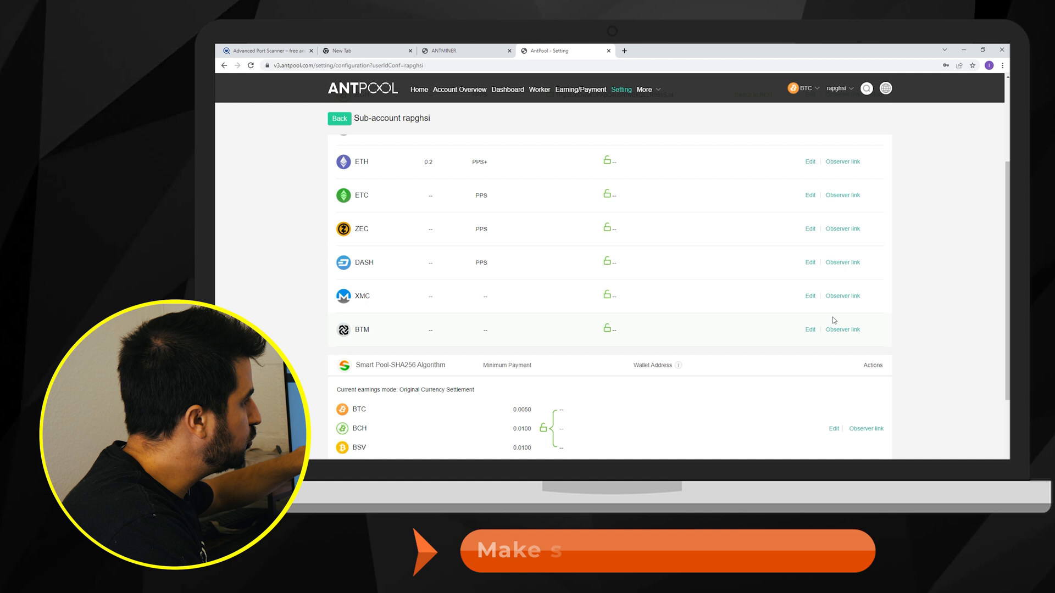
pyautogui.scroll(-3)
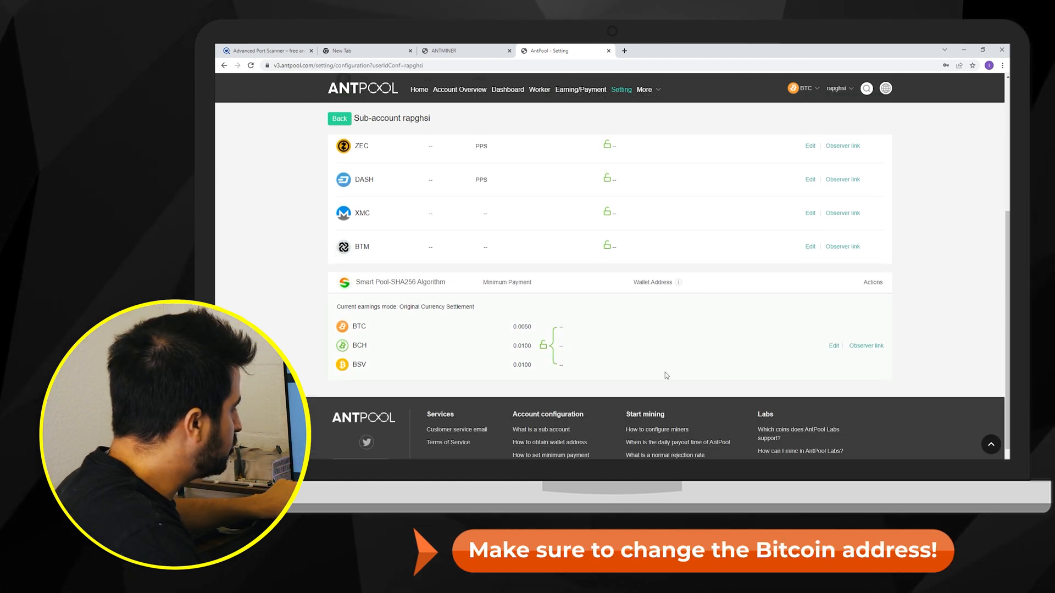
pyautogui.moveTo(686, 341)
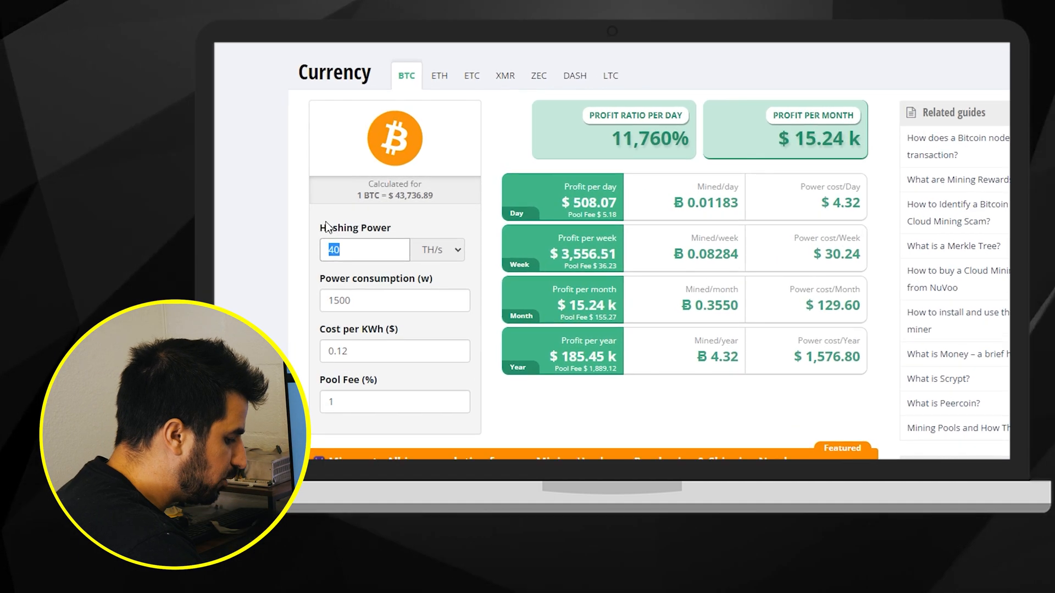
# Step: Estimate Bitcoin mining profit for 106 TH/s hashing power at 3000 W consumption
pyautogui.write('106')
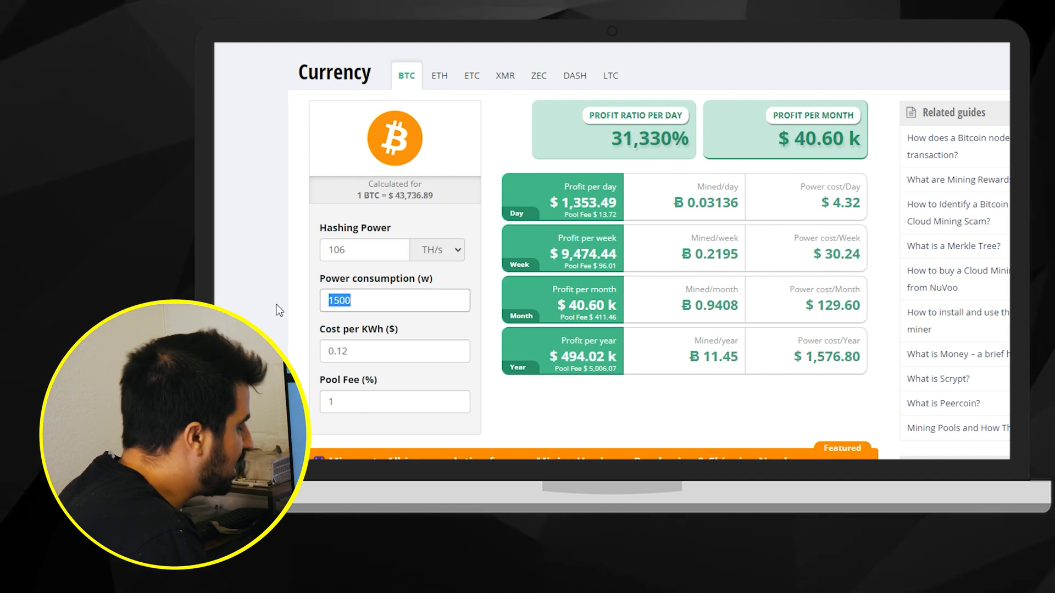
pyautogui.write('3000')
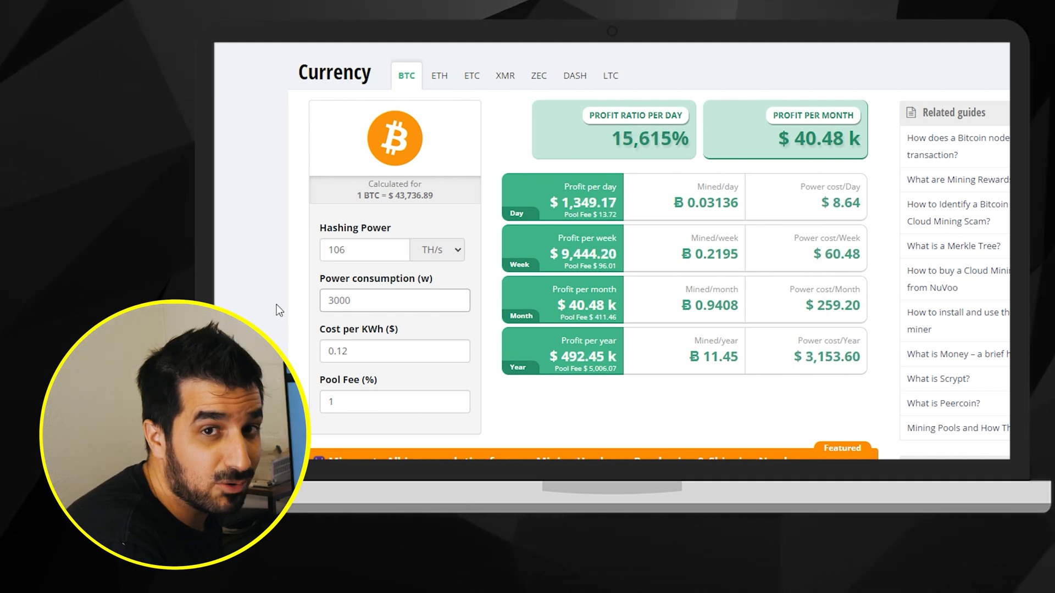